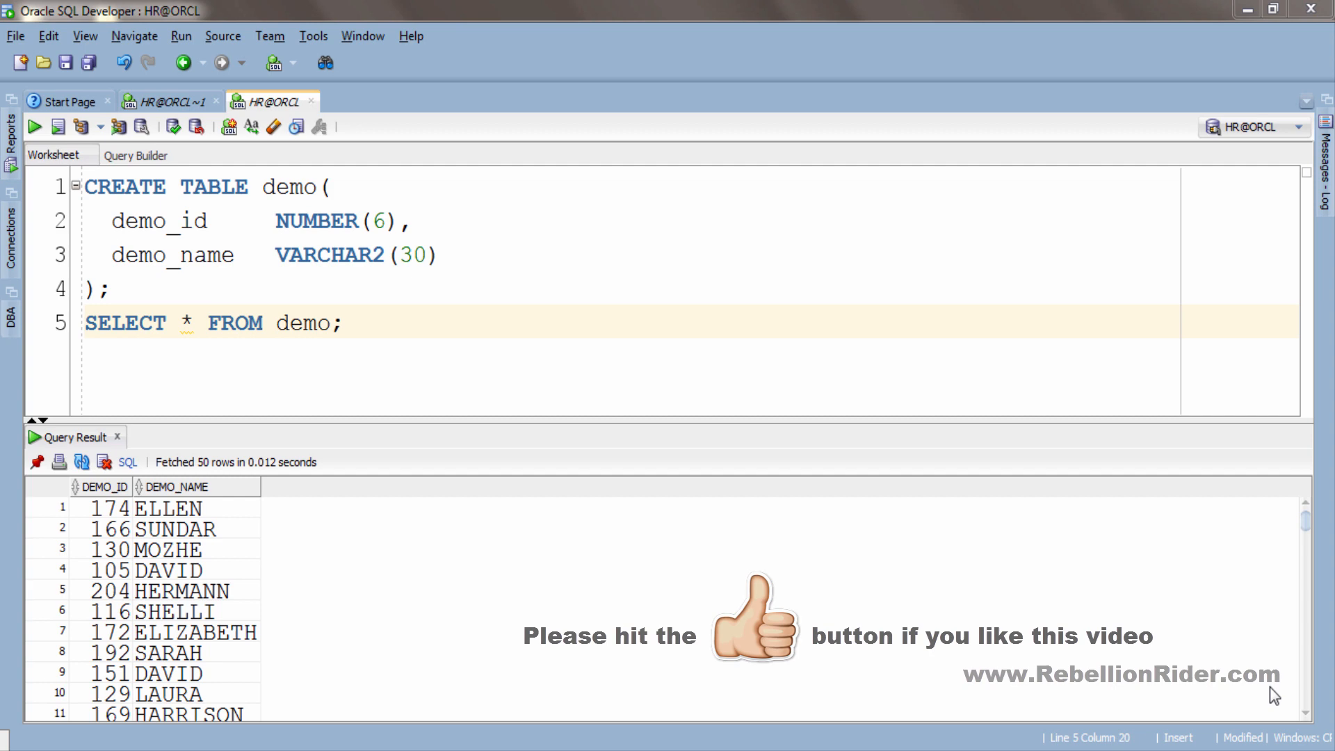
Write a commented CREATE UNIQUE INDEX idx_demo_col1 ON demo(demo_id) TABLESPACE users and run it.
{"action": "type", "text": "--"}
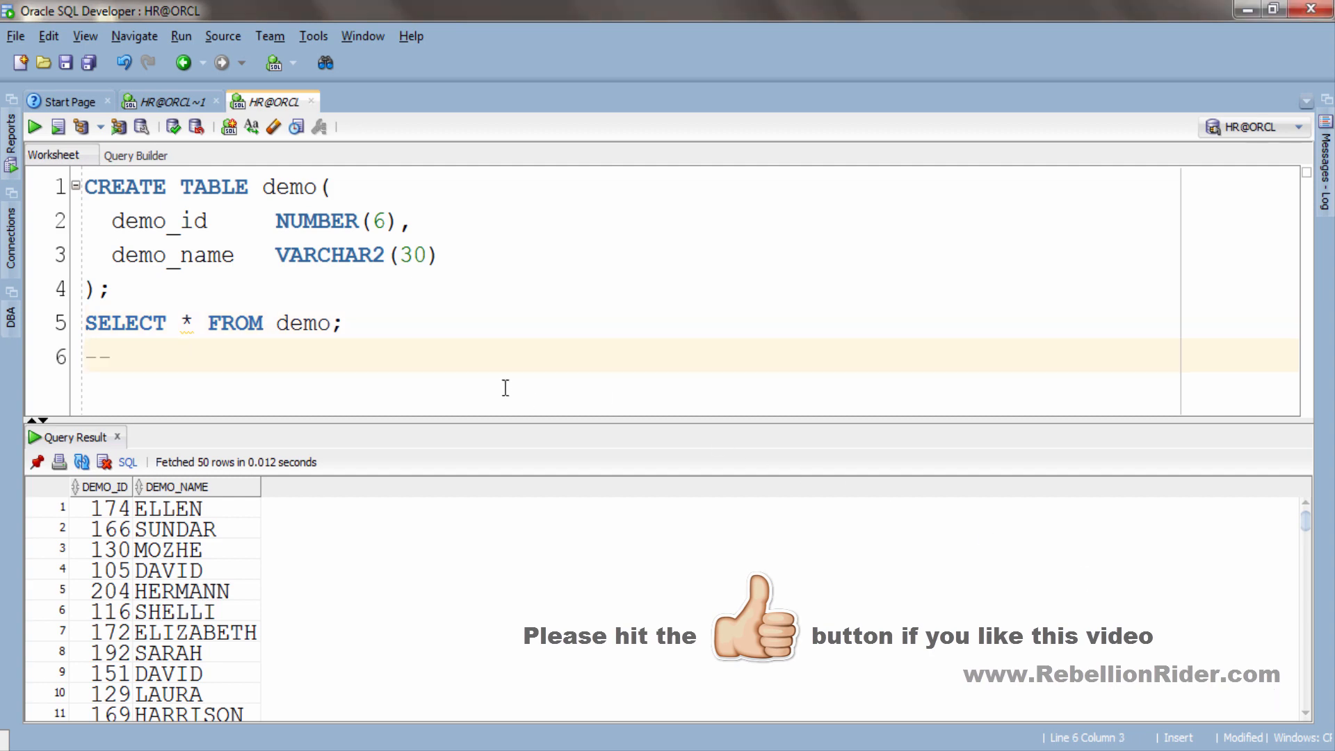
{"action": "type", "text": "Index On Demo_id Column"}
{"action": "type", "text": "CREATE INDEX"}
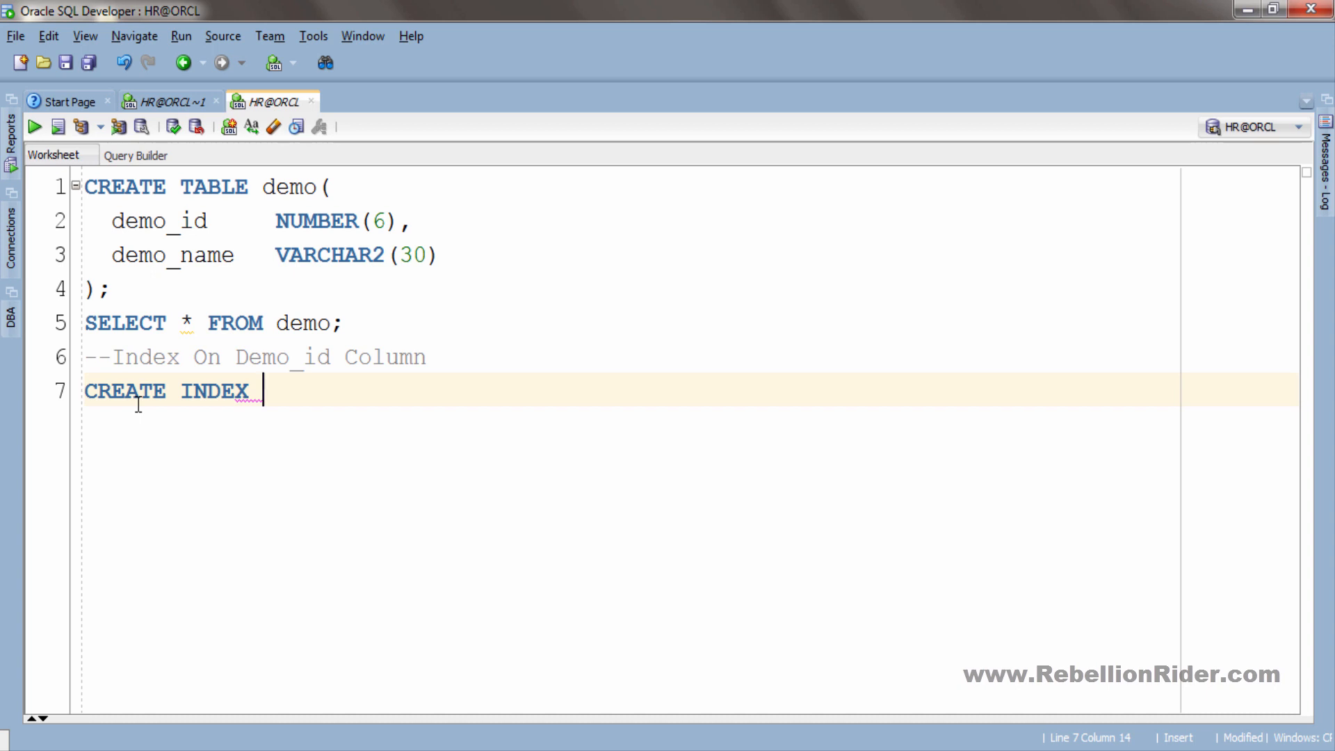
{"action": "type", "text": "UNIQUE"}
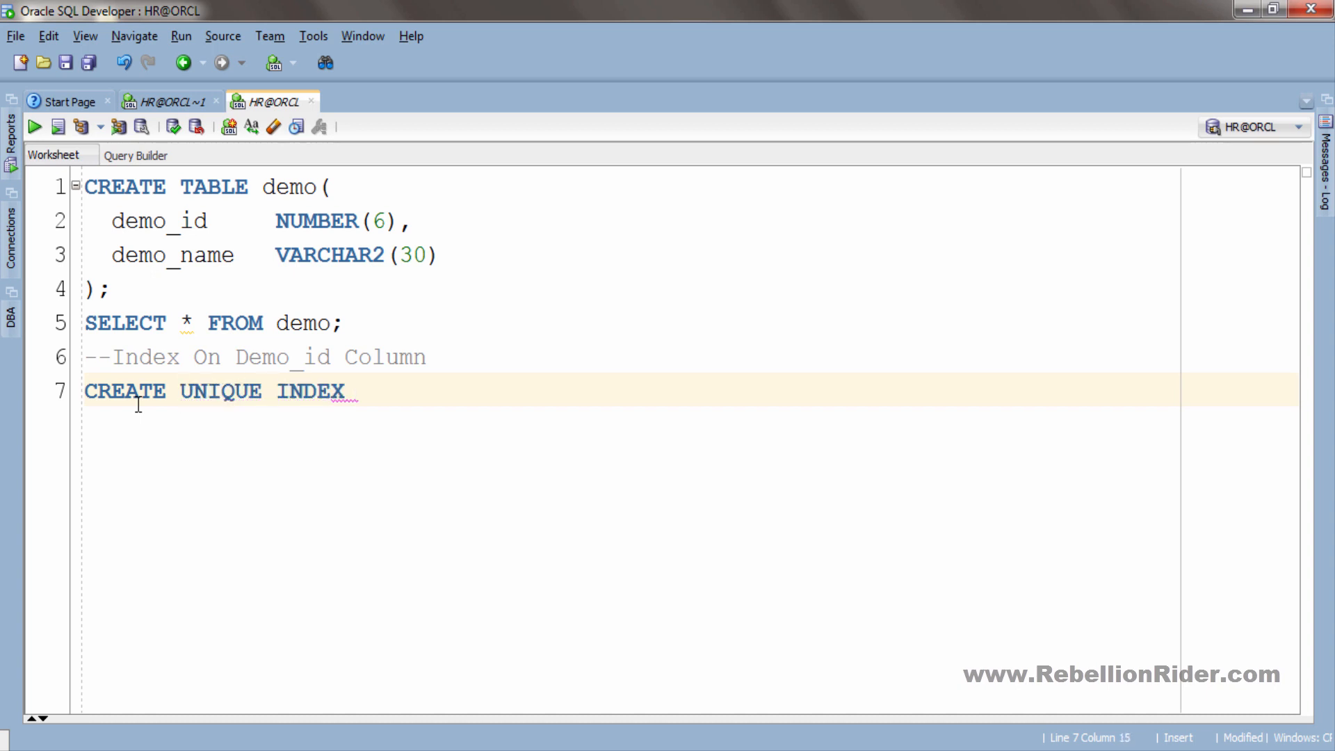
{"action": "type", "text": "idx_demo_col1"}
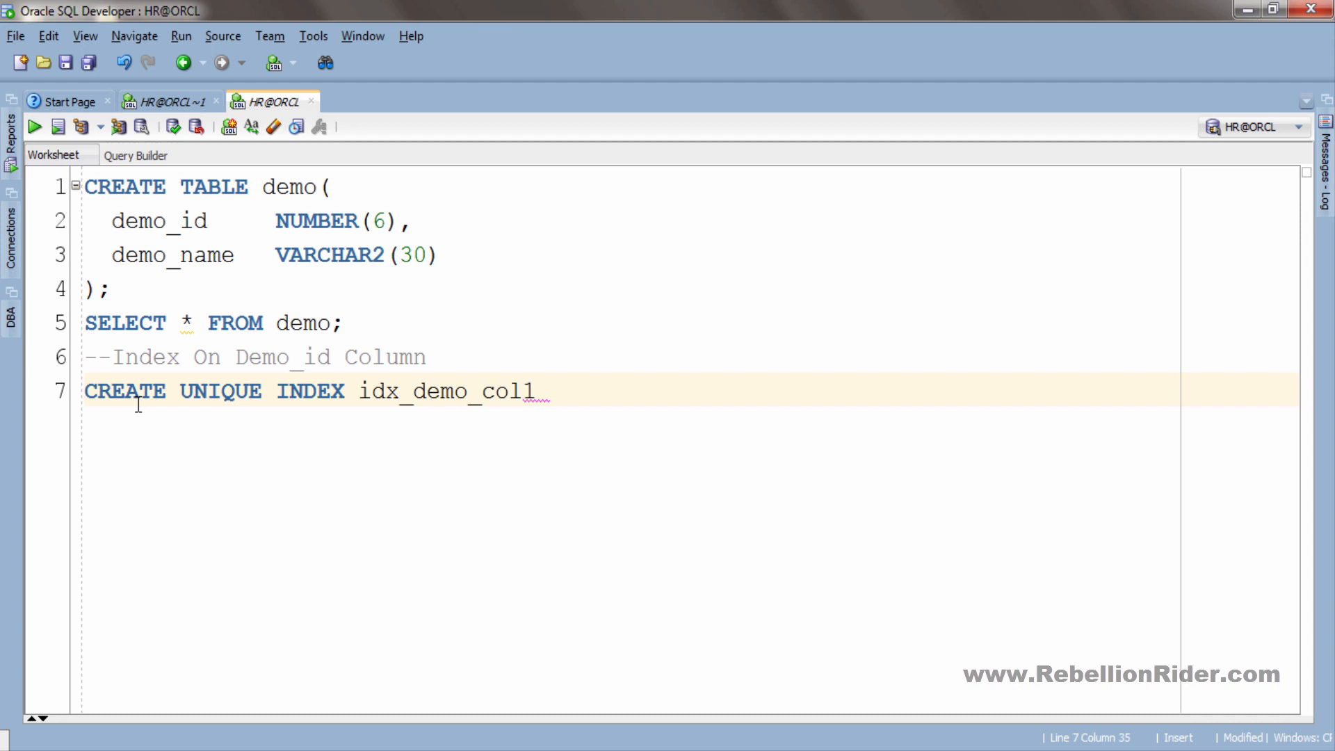
{"action": "type", "text": "ON demo(demo_id) TABLESPA"}
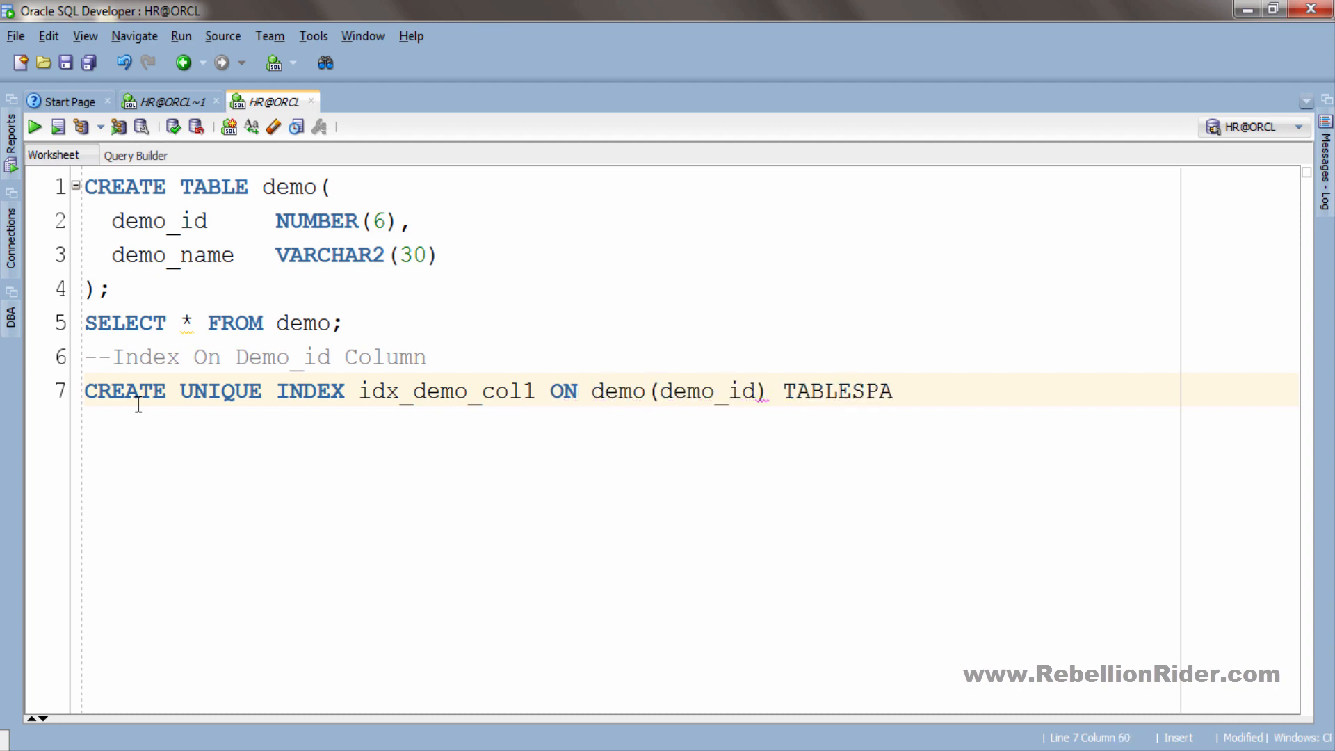
{"action": "type", "text": "CE users;"}
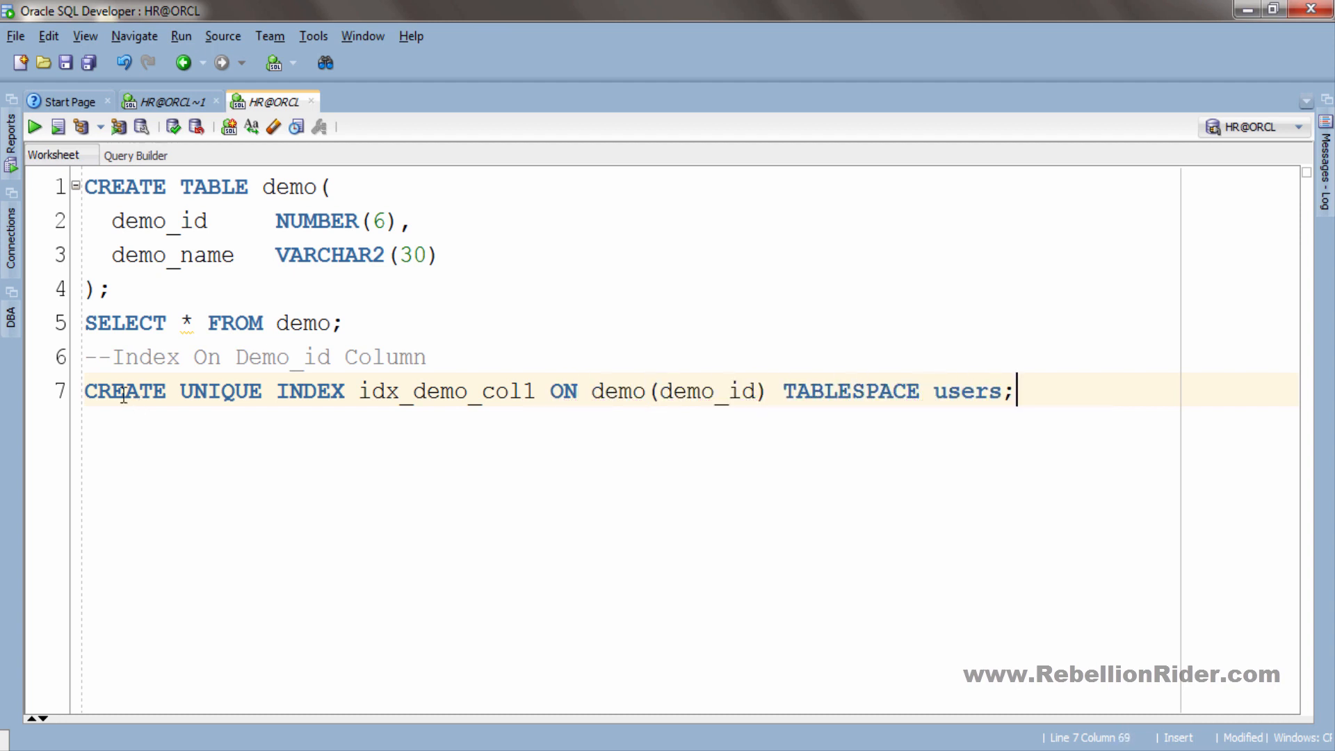
{"action": "left_click", "coordinate": [57, 126]}
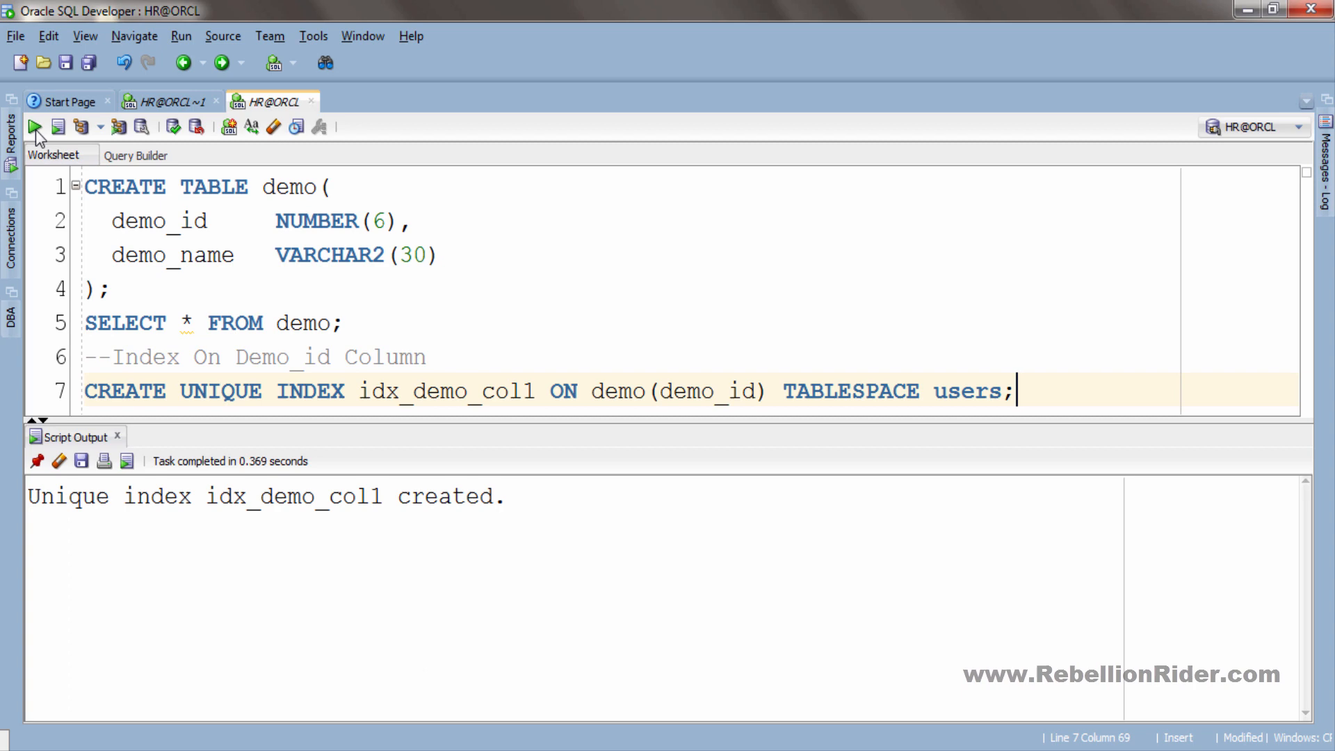
Begin an INSERT INTO demo statement on the next line.
{"action": "type", "text": "INSERT INTO dem"}
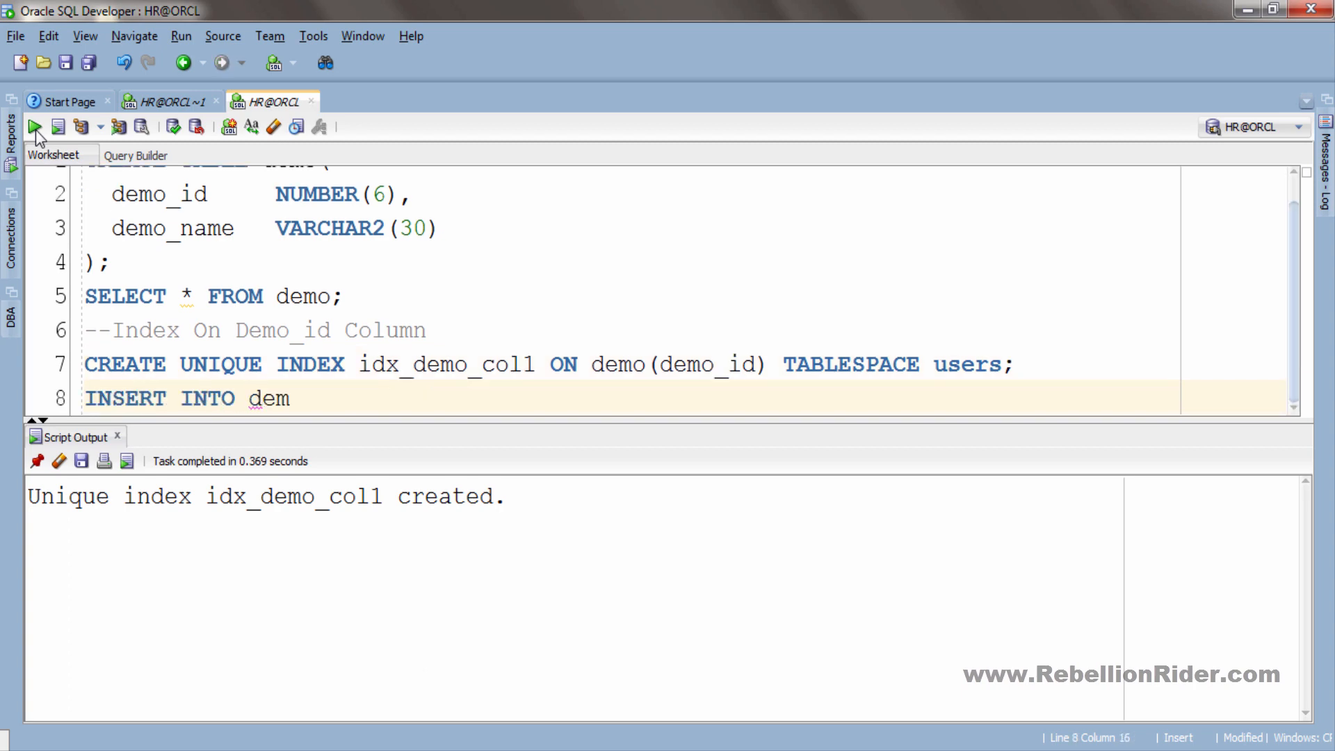
Run INSERT INTO demo(demo_id, demo_name) VALUES (1, 'stark'), hitting a unique constraint violation.
{"action": "type", "text": "o(demo_id, demo_name) VALUES"}
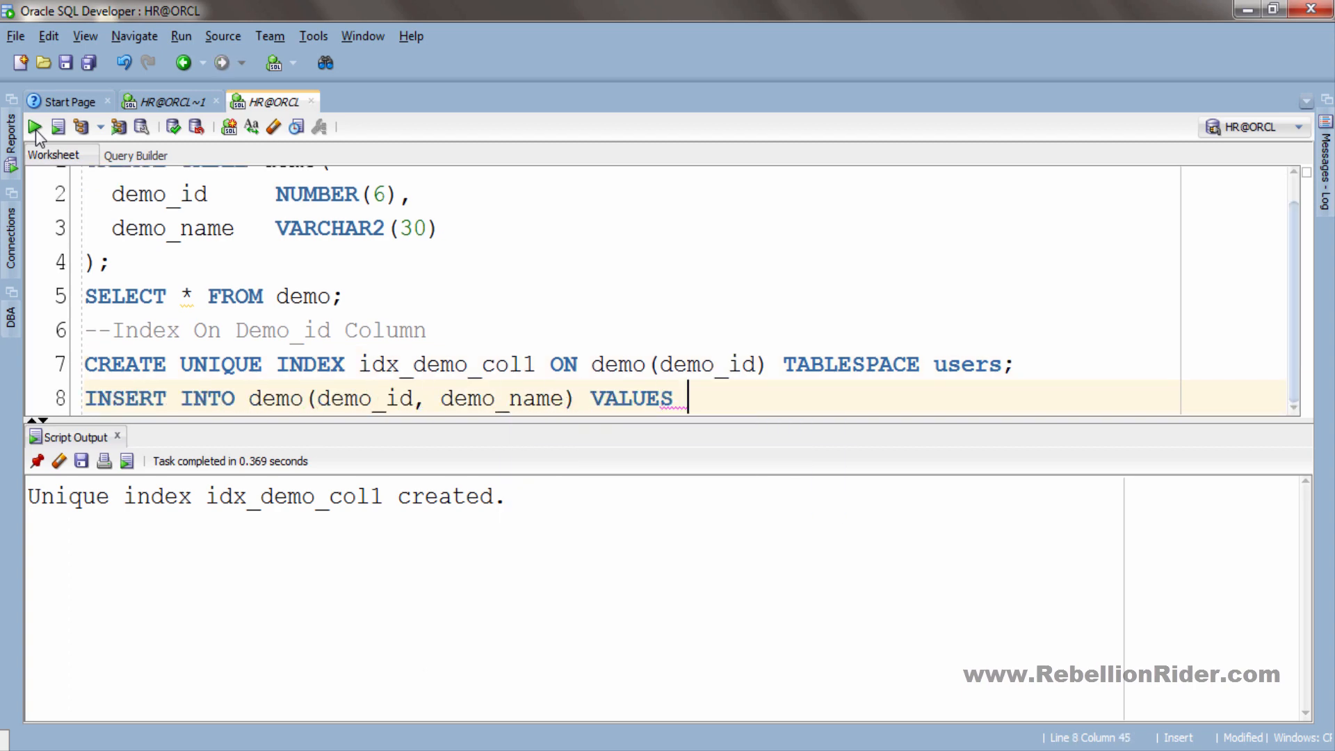
{"action": "type", "text": "(1, 'stark');"}
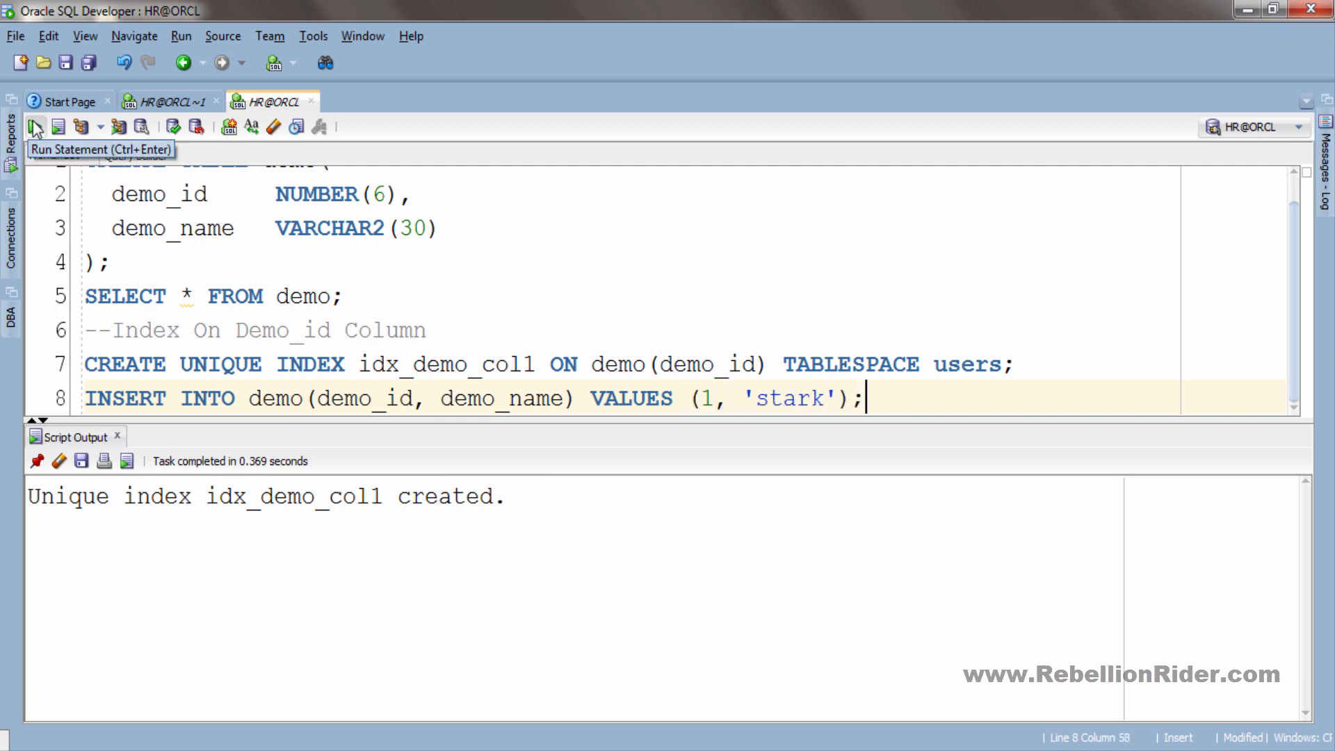
{"action": "left_click", "coordinate": [34, 126]}
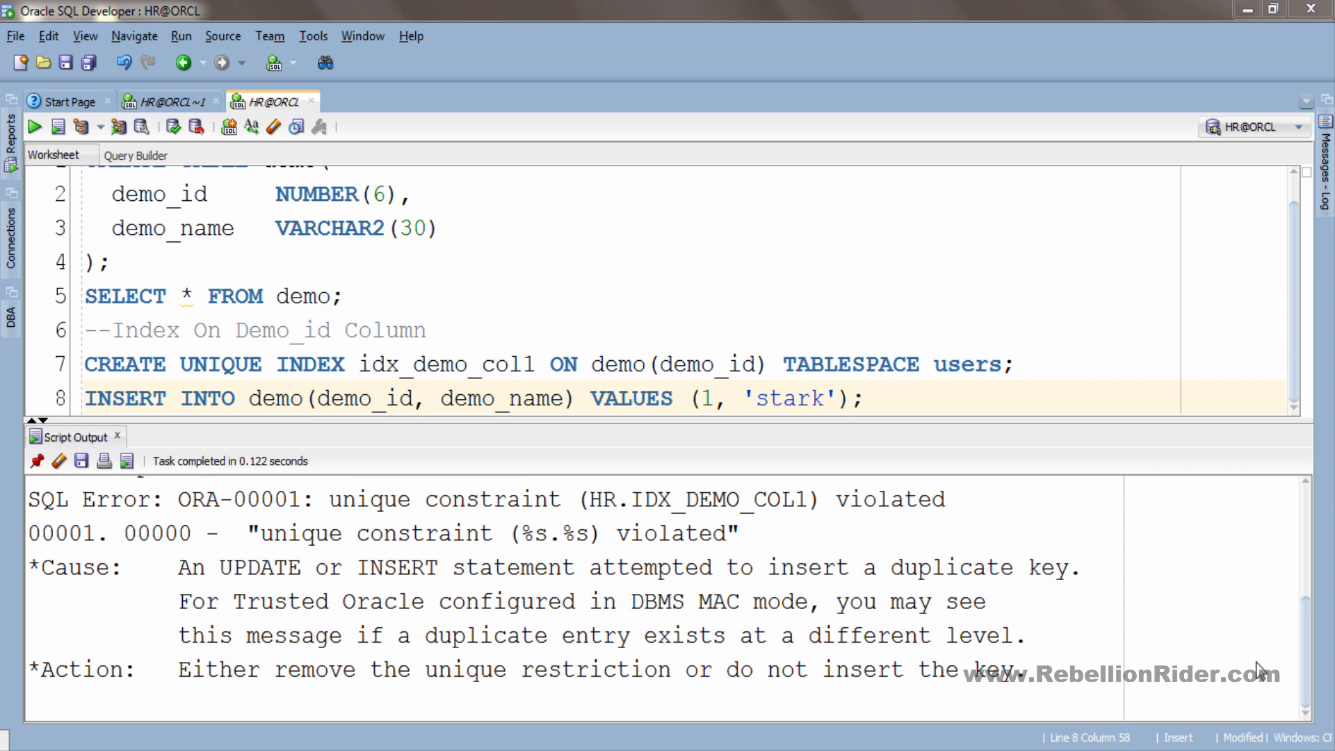
Write SELECT demo_id, demo_name FROM demo WHERE demo_name = UPPER('stark') without running it.
{"action": "type", "text": "SELECT demo_id, demo_name FROM demo WHERE demo_name = UPPER("}
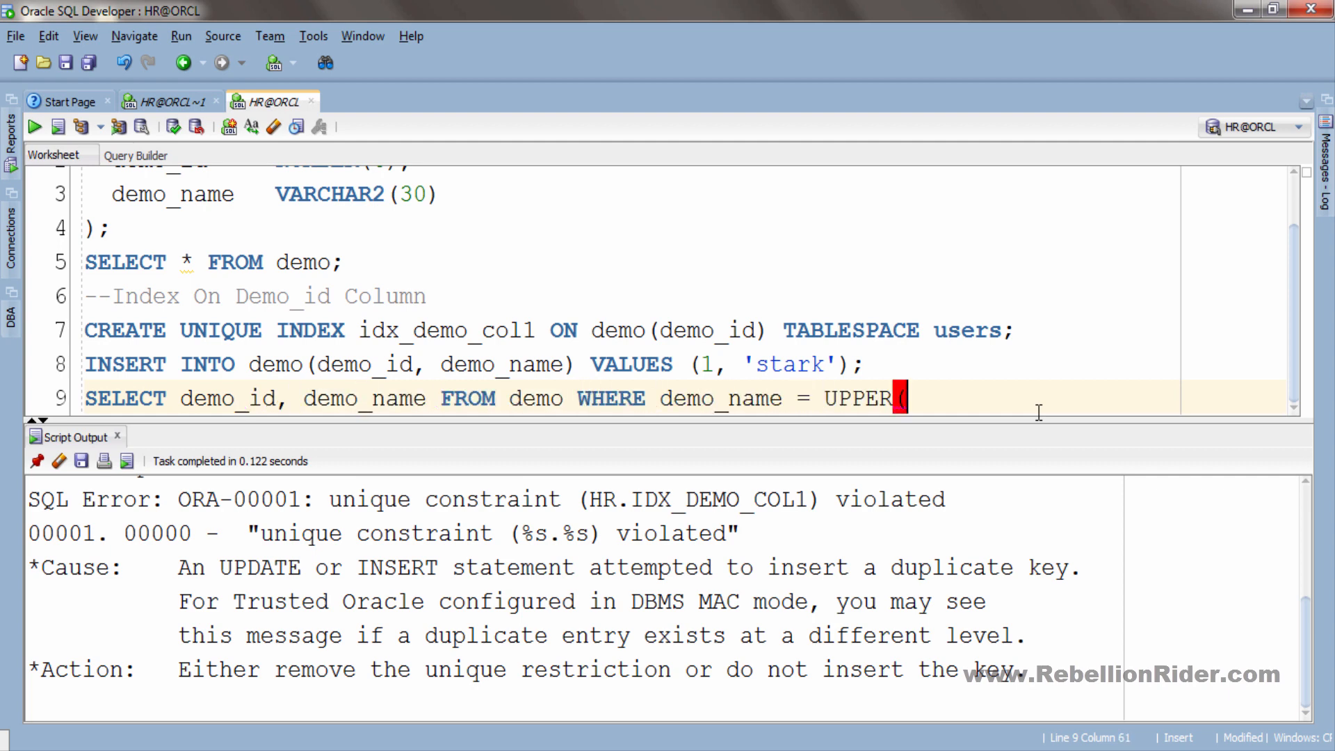
{"action": "type", "text": "'stark');"}
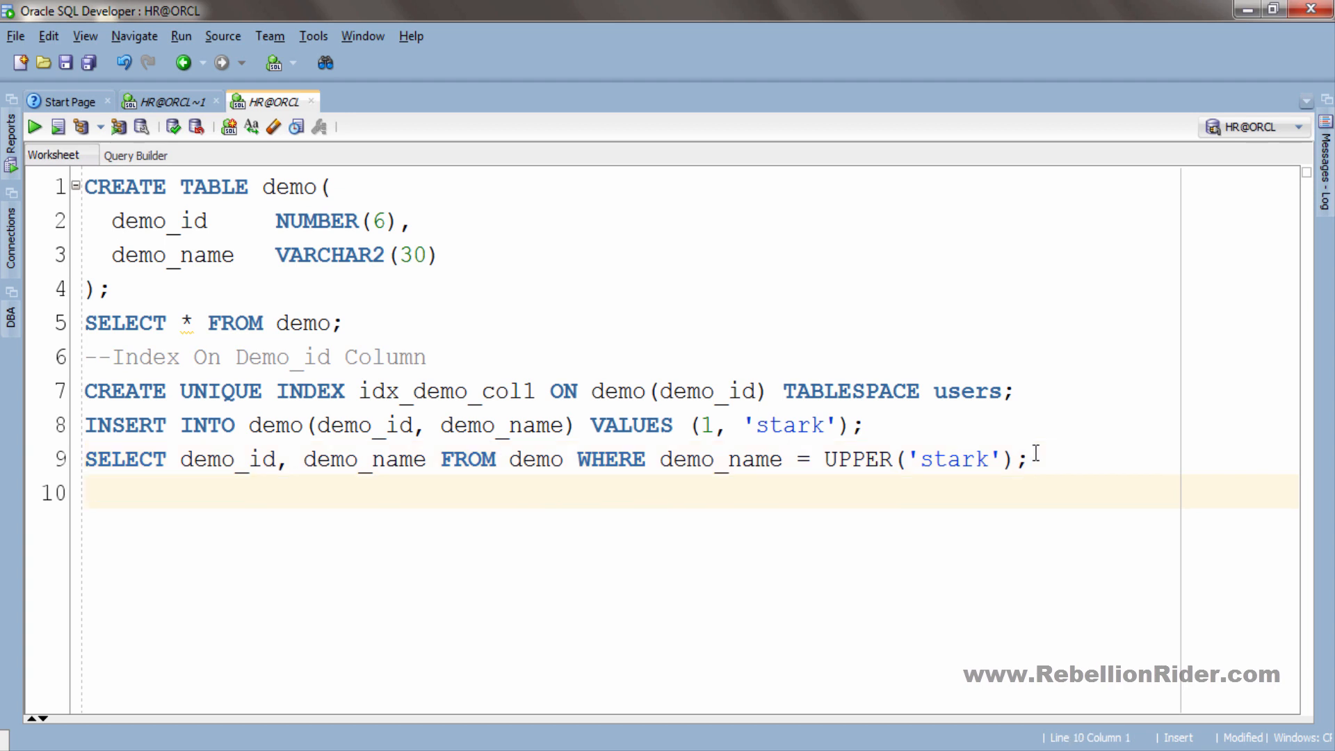
Run CREATE INDEX idx_fbi_demo ON demo(UPPER(demo_name)) to build the function-based index.
{"action": "type", "text": "CREATE INDEX idx_fb"}
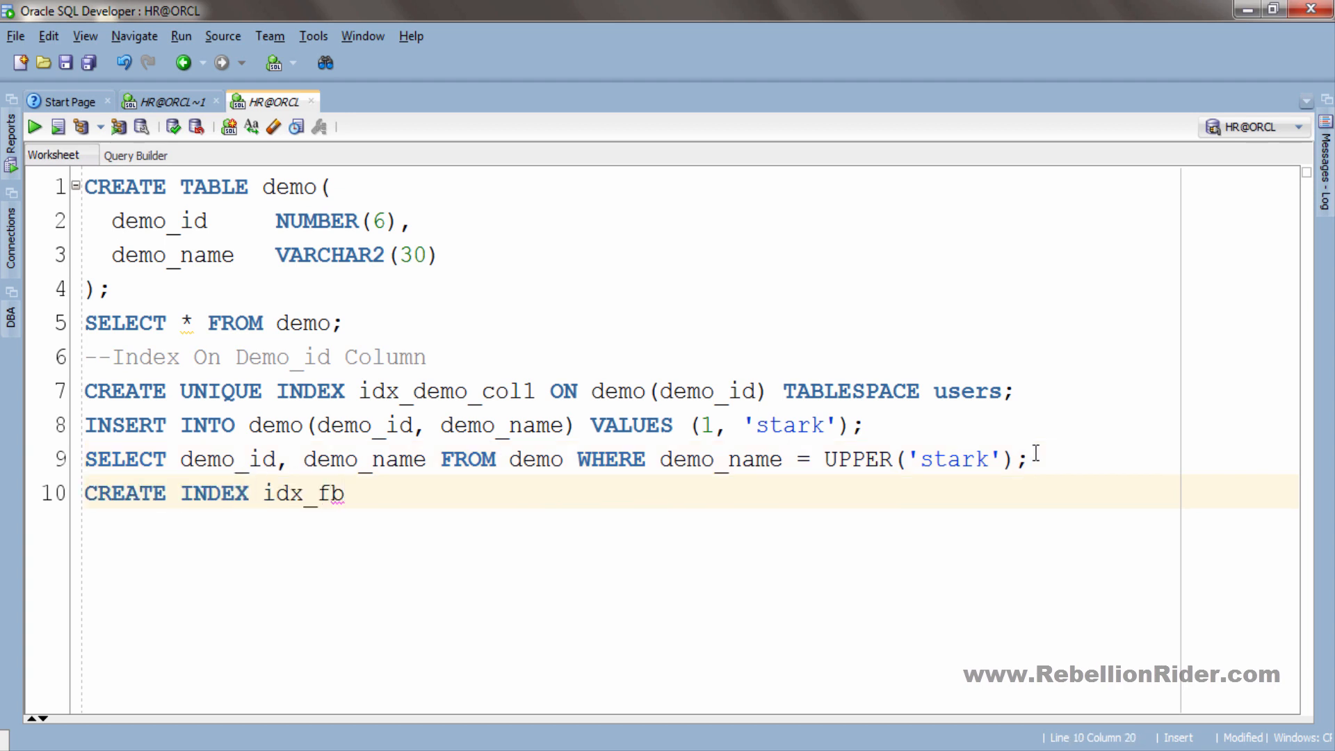
{"action": "type", "text": "i_demo ON demo"}
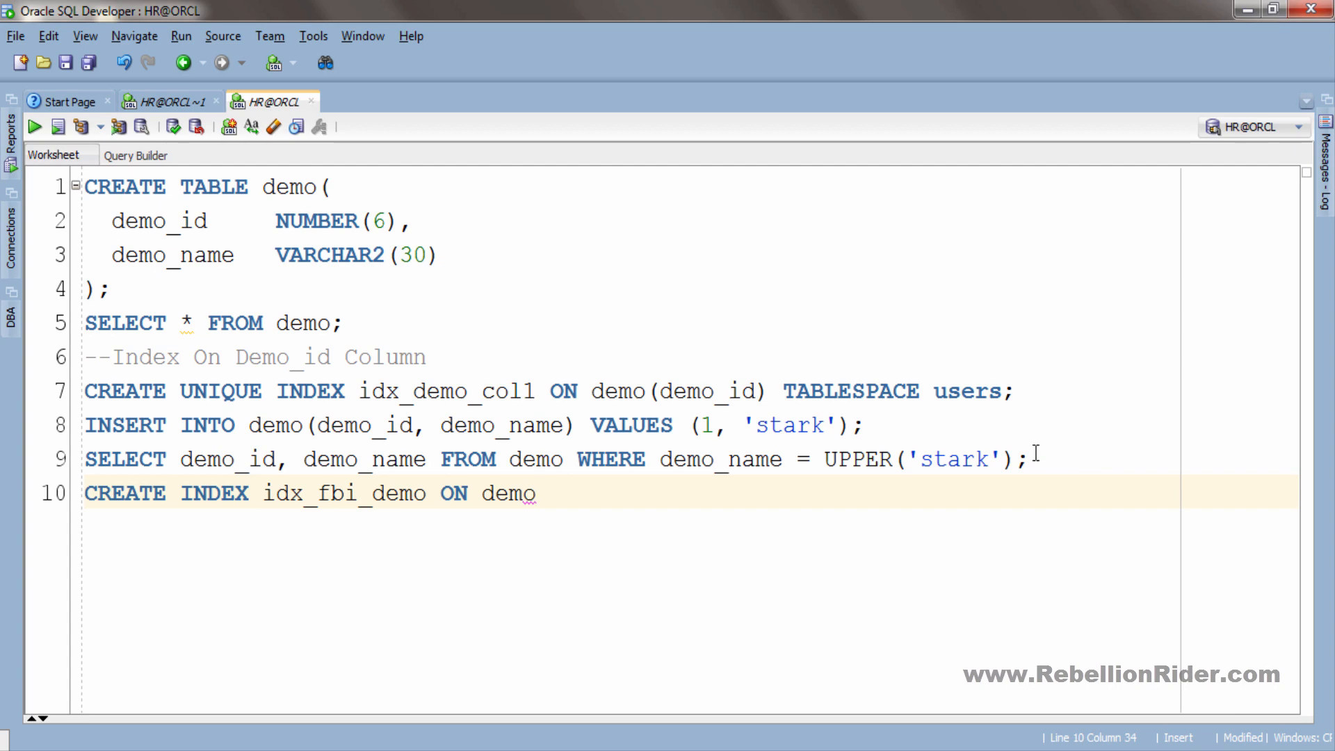
{"action": "type", "text": "(UPPER(demo_name"}
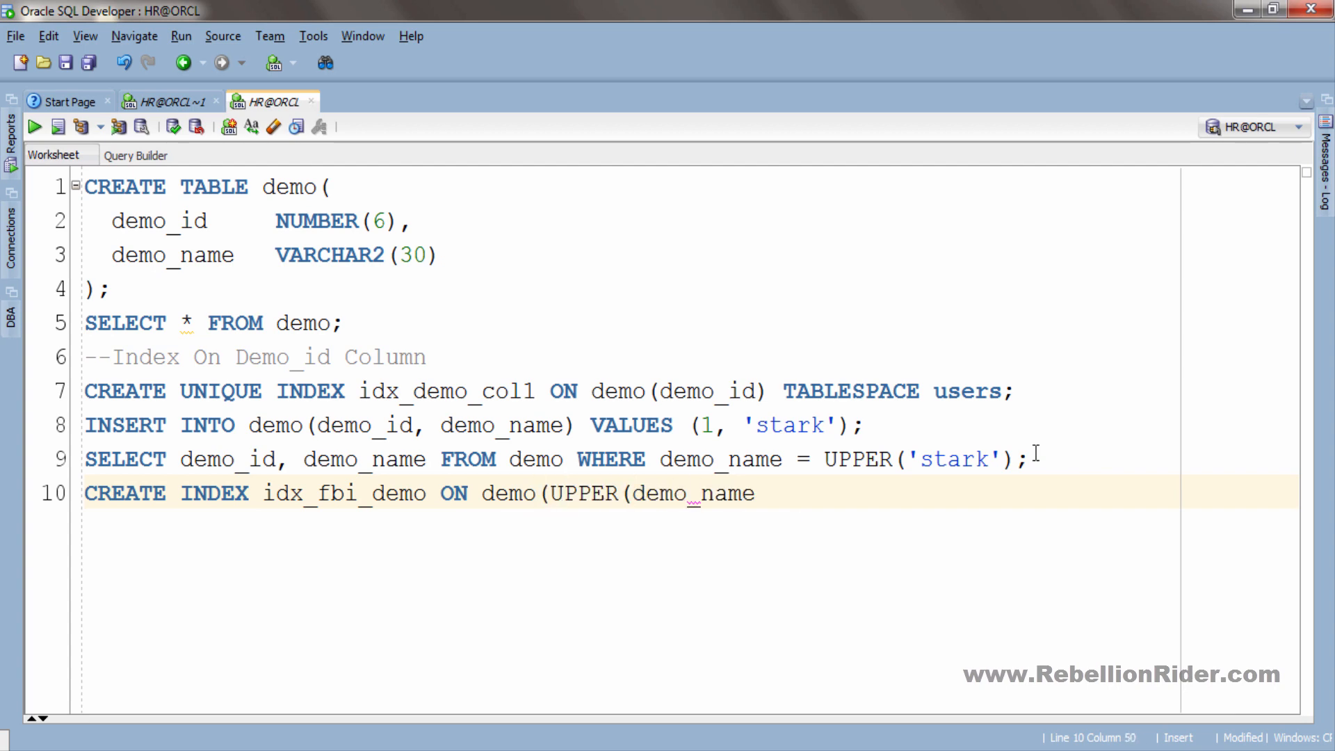
{"action": "type", "text": "));"}
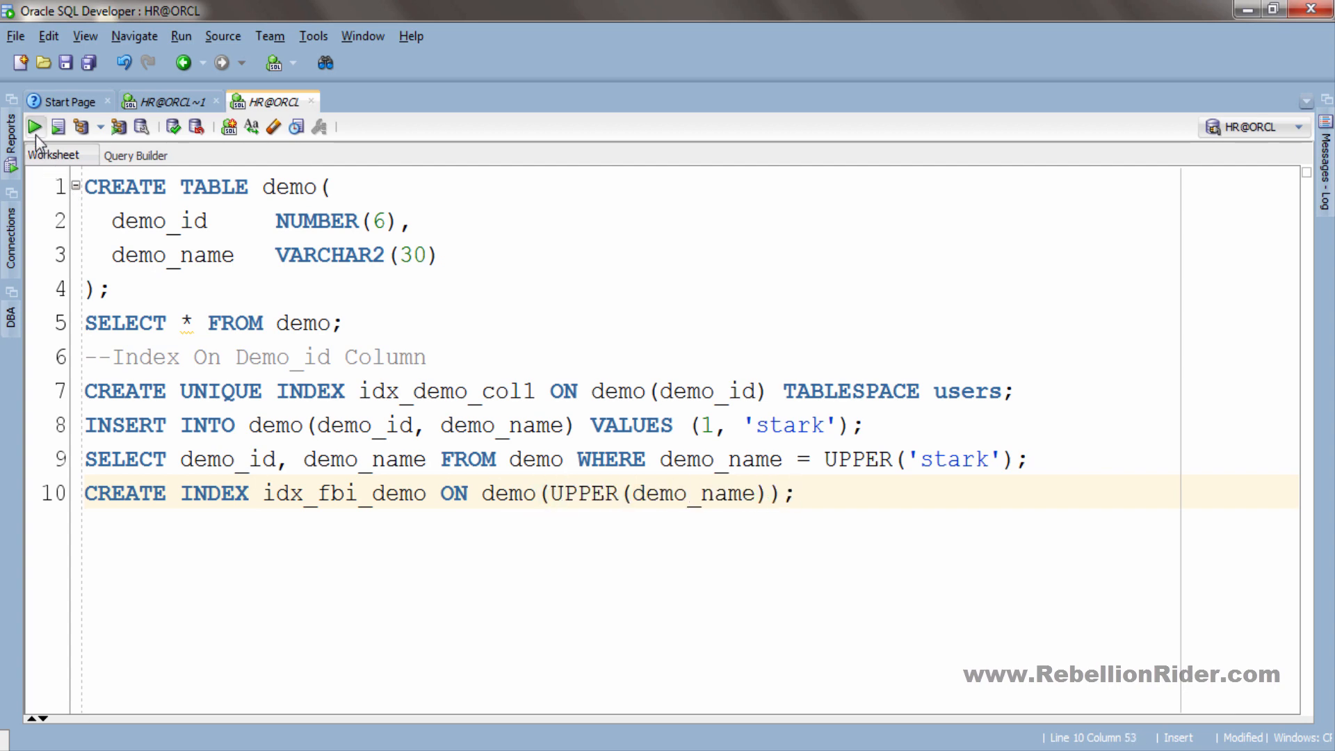
{"action": "left_click", "coordinate": [34, 126]}
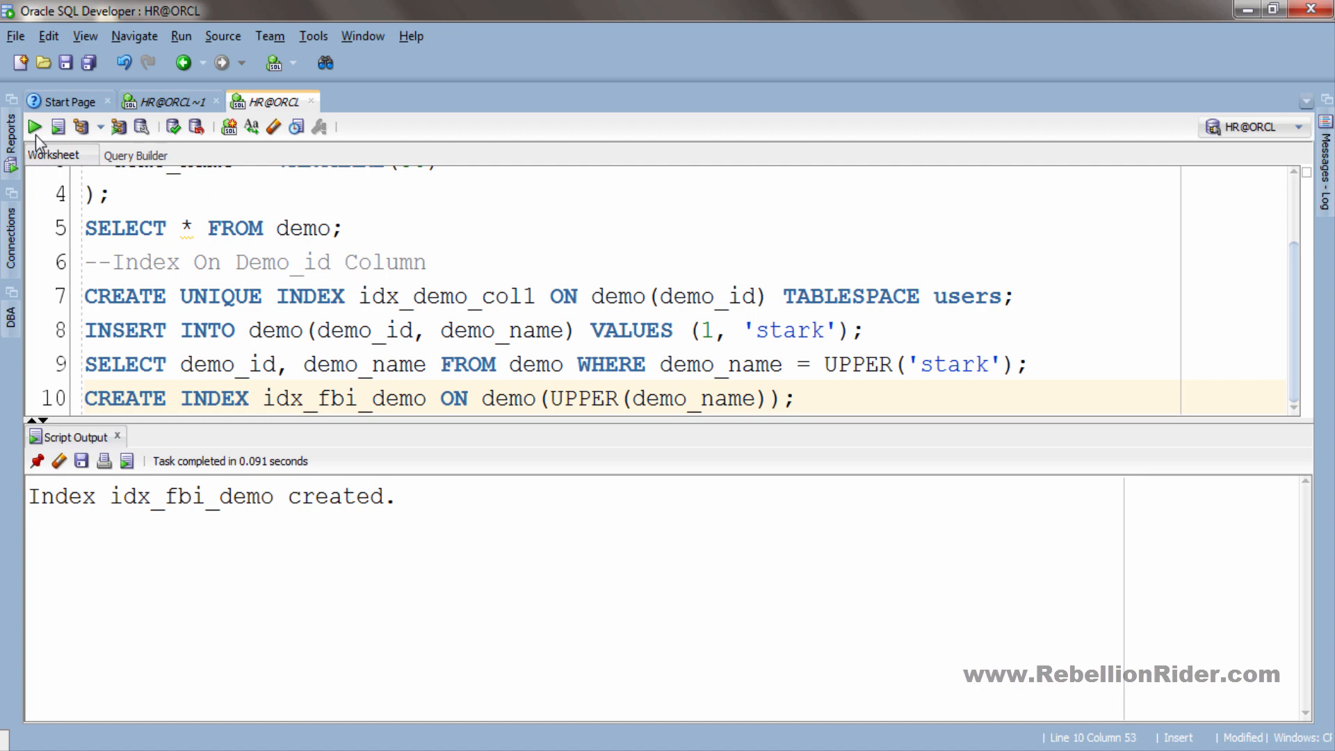